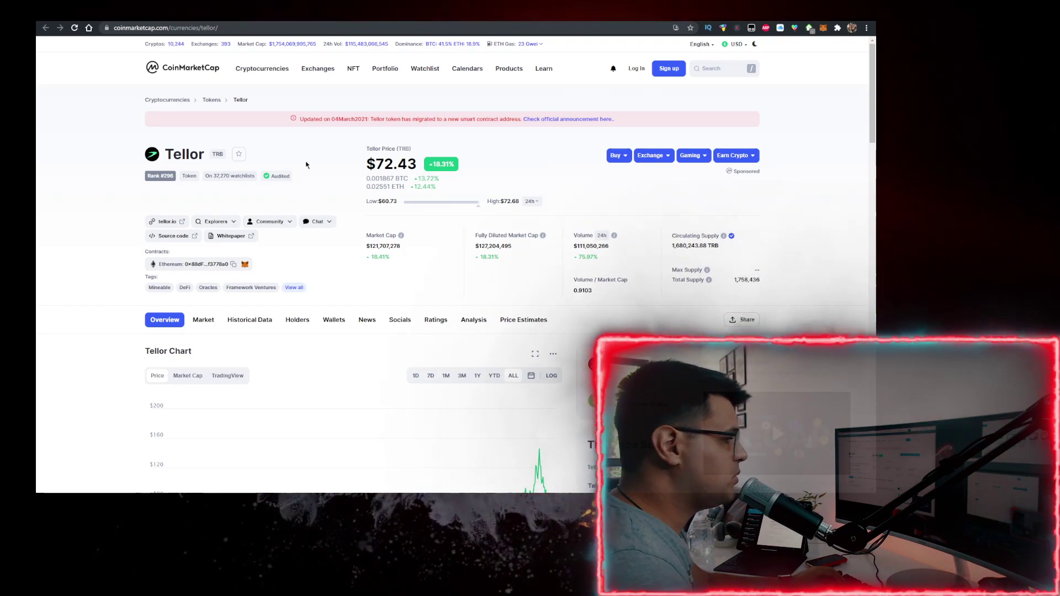
{"action": "mouse_move", "coordinate": [540, 272]}
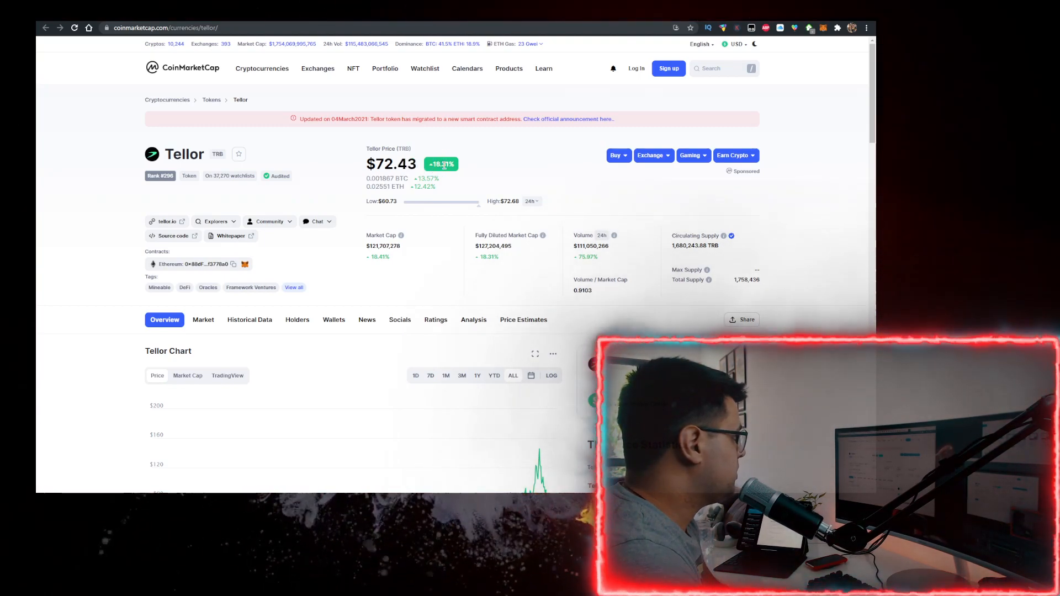
Search Binance pairs for 'trb' and open the TRB/USDT spot trading page
{"action": "double_click", "coordinate": [592, 245]}
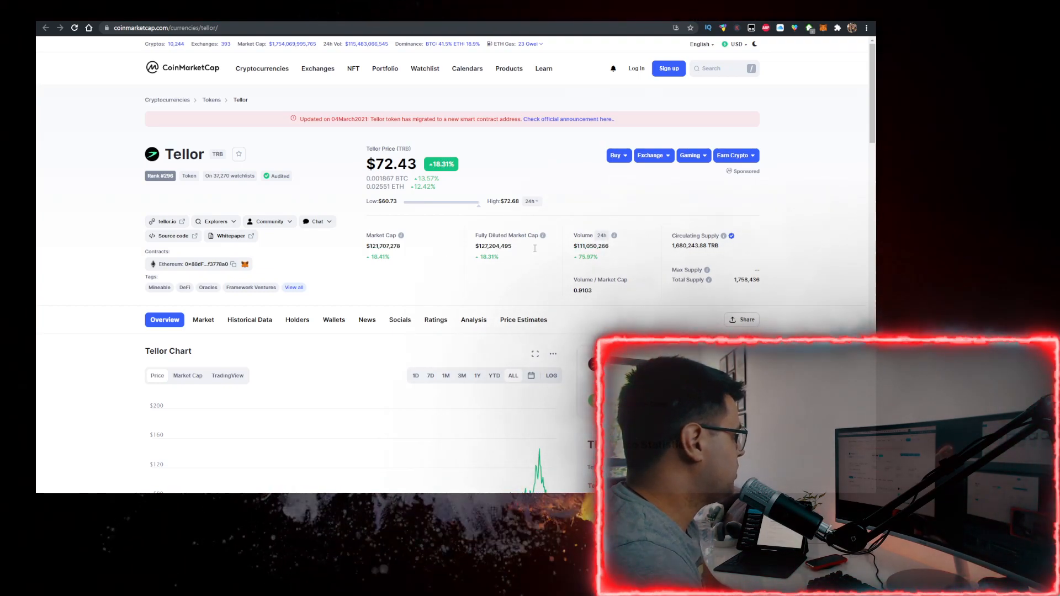
{"action": "mouse_move", "coordinate": [645, 245]}
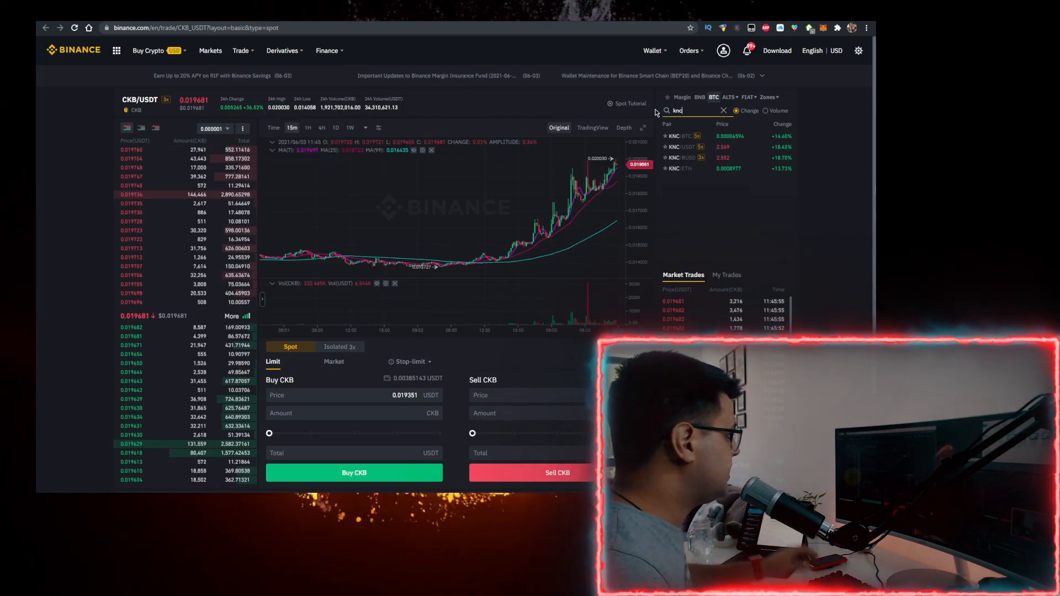
{"action": "type", "text": "trb"}
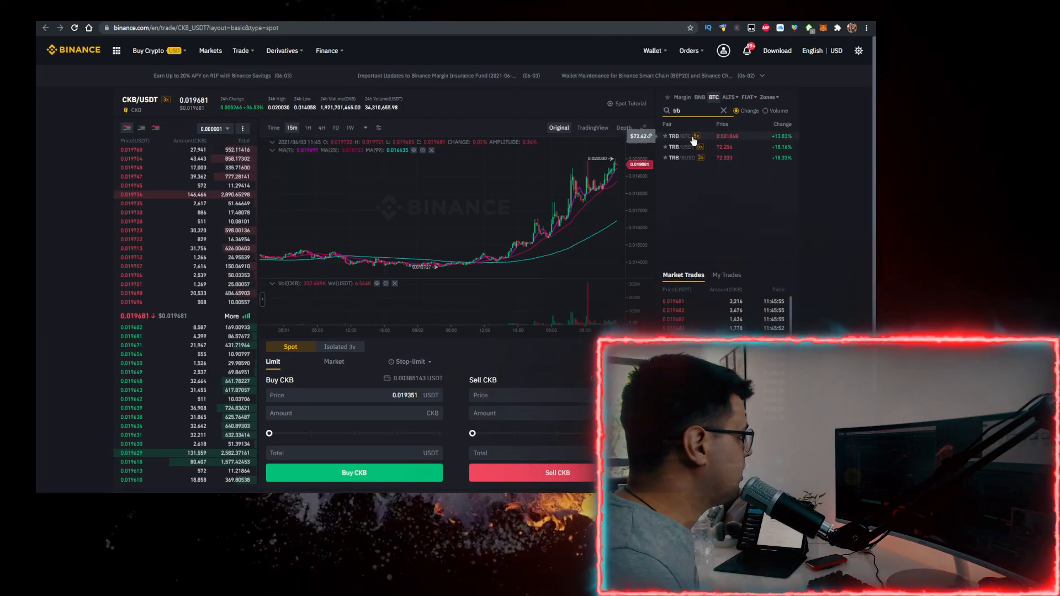
{"action": "left_click", "coordinate": [684, 146]}
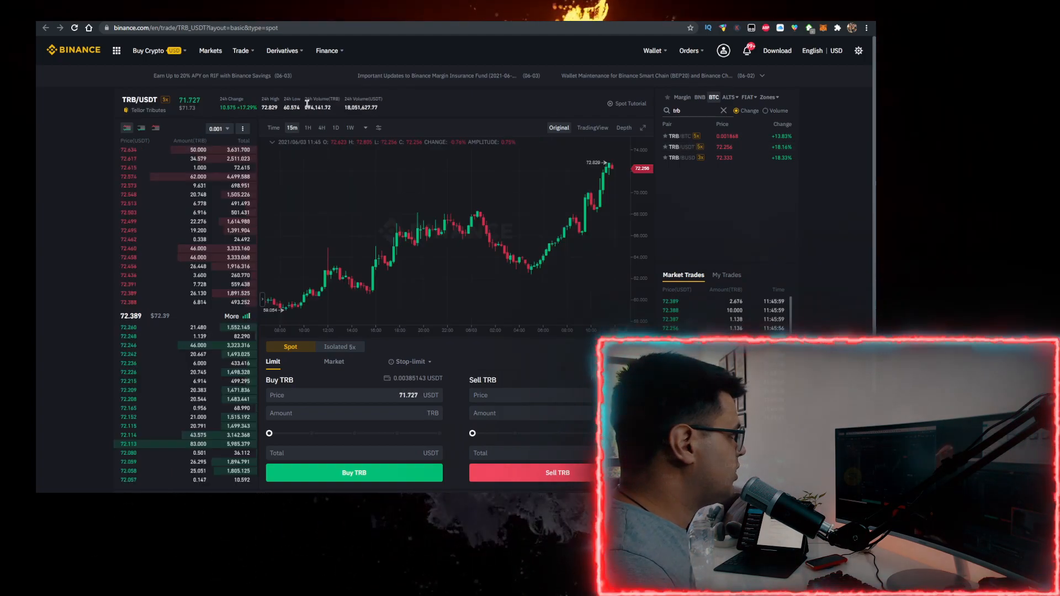